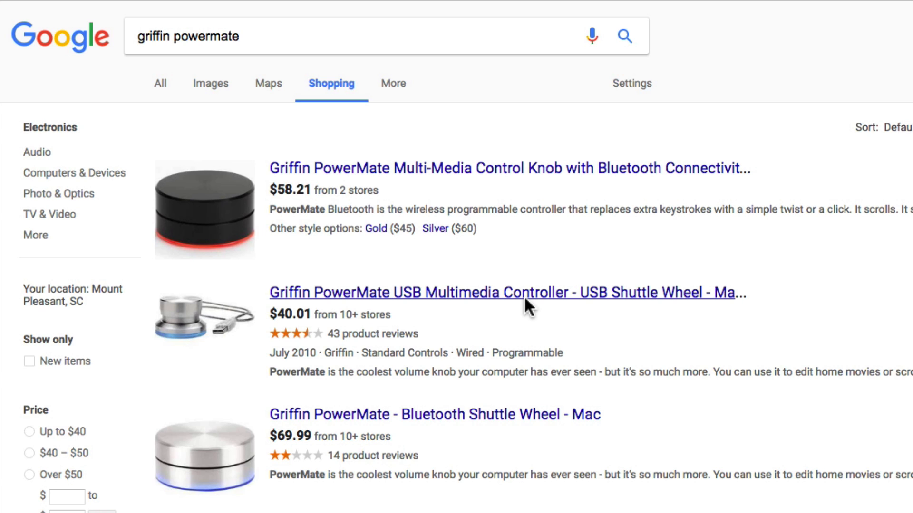
{"action": "mouse_move", "coordinate": [495, 314]}
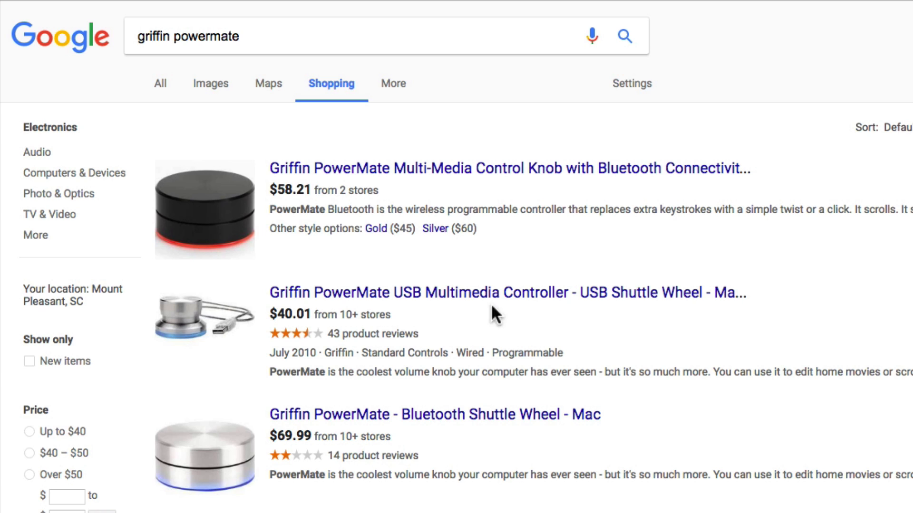
{"action": "mouse_move", "coordinate": [469, 422]}
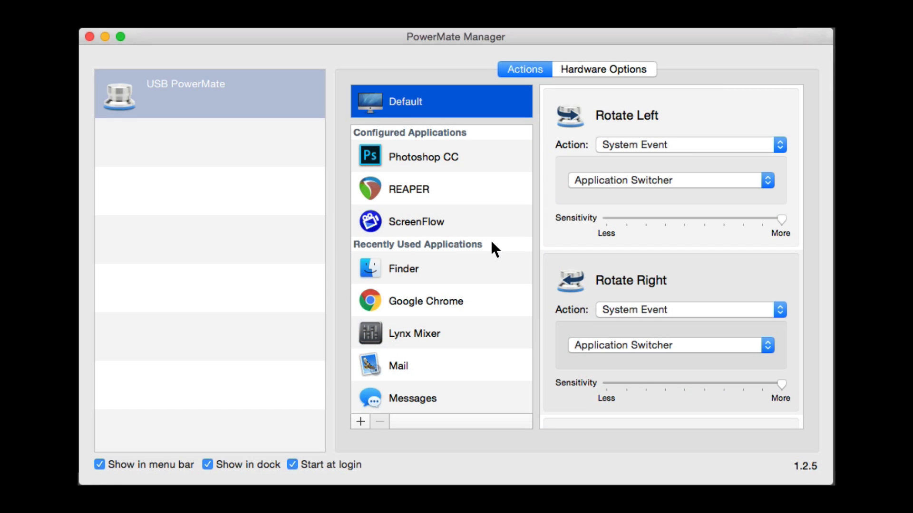
{"action": "mouse_move", "coordinate": [469, 192]}
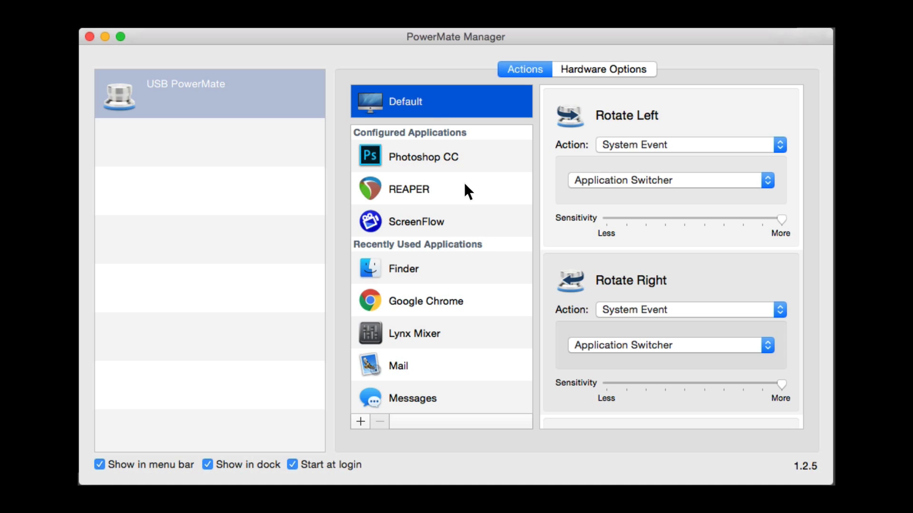
{"action": "mouse_move", "coordinate": [461, 192]}
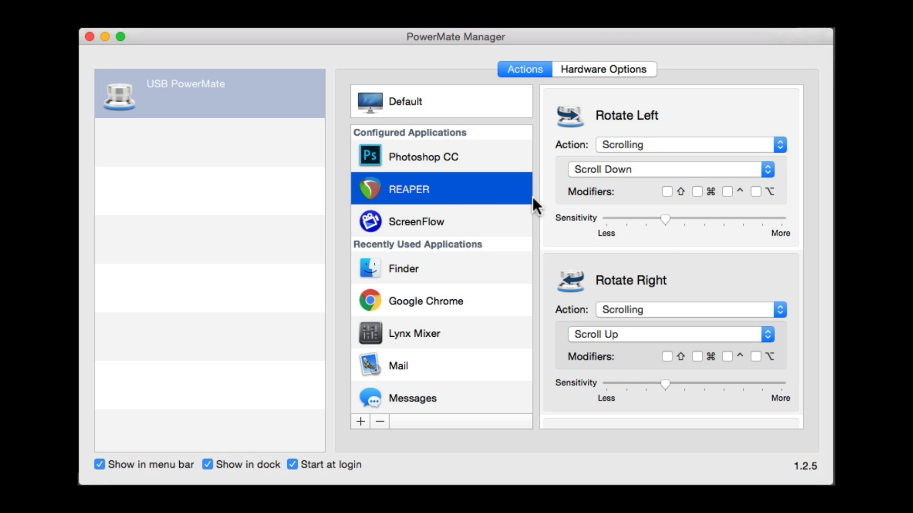
{"action": "mouse_move", "coordinate": [669, 248]}
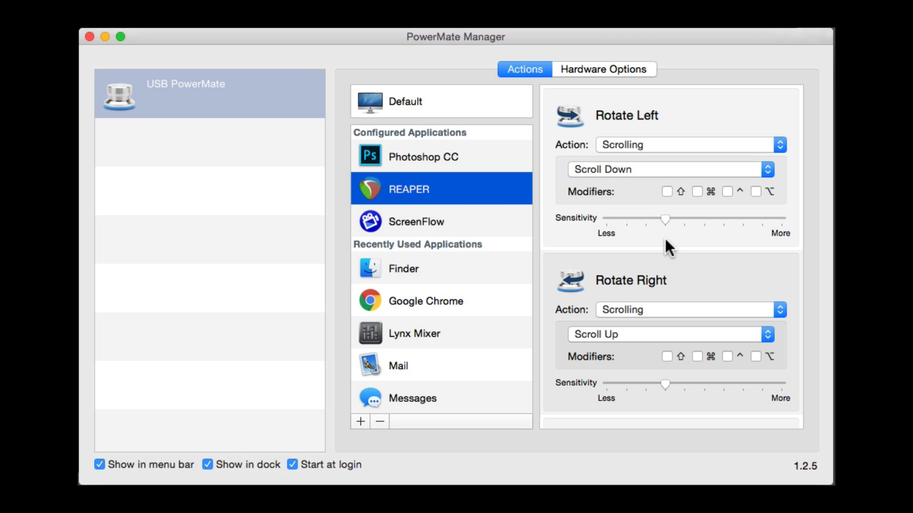
{"action": "mouse_move", "coordinate": [697, 256]}
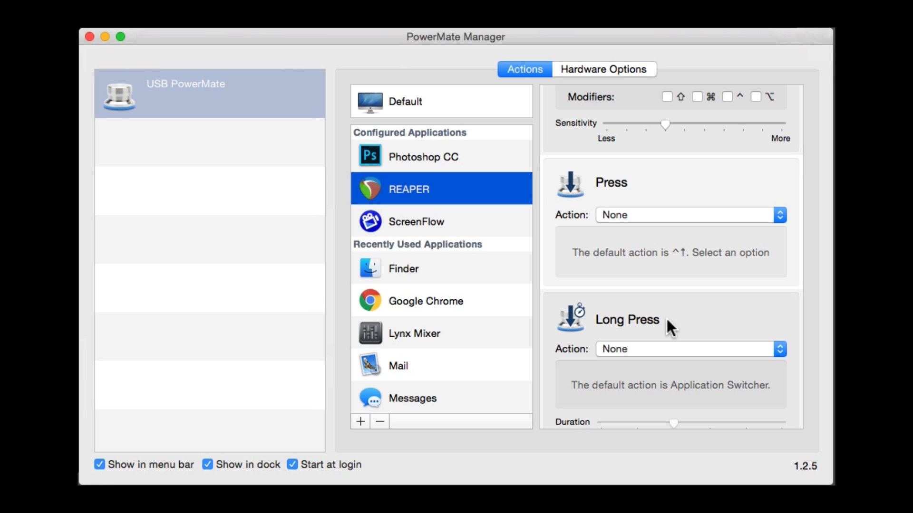
Step: Scroll through REAPER's Rotate Left, Rotate Right, Press and Long Press action settings
{"action": "scroll", "scroll_direction": "down", "scroll_amount": 3}
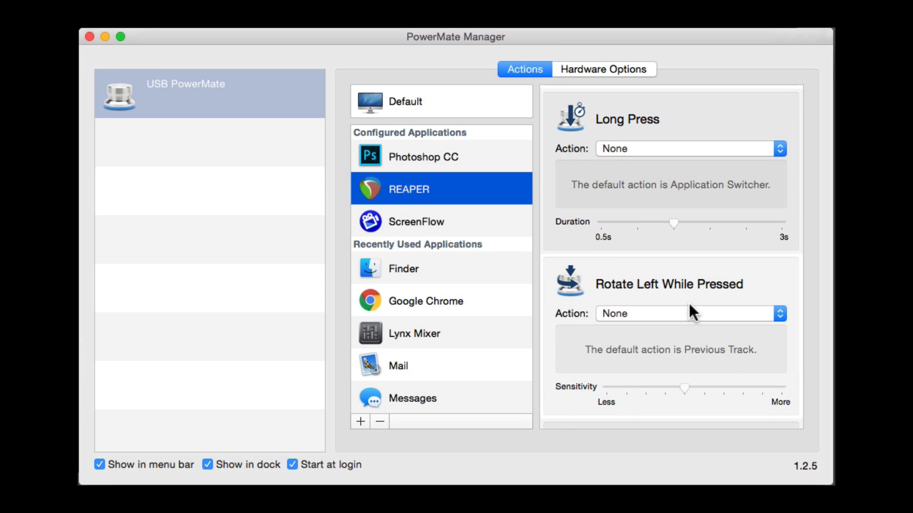
{"action": "scroll", "scroll_direction": "down", "scroll_amount": 3}
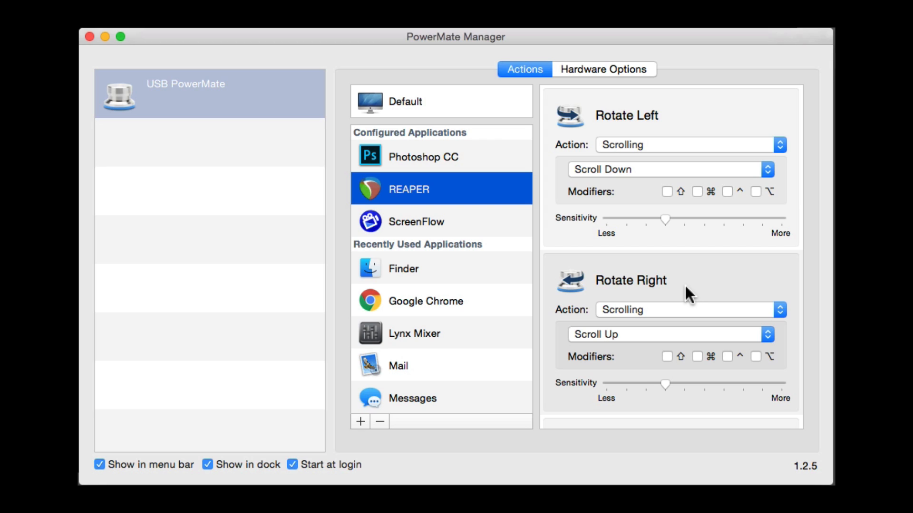
{"action": "mouse_move", "coordinate": [656, 174]}
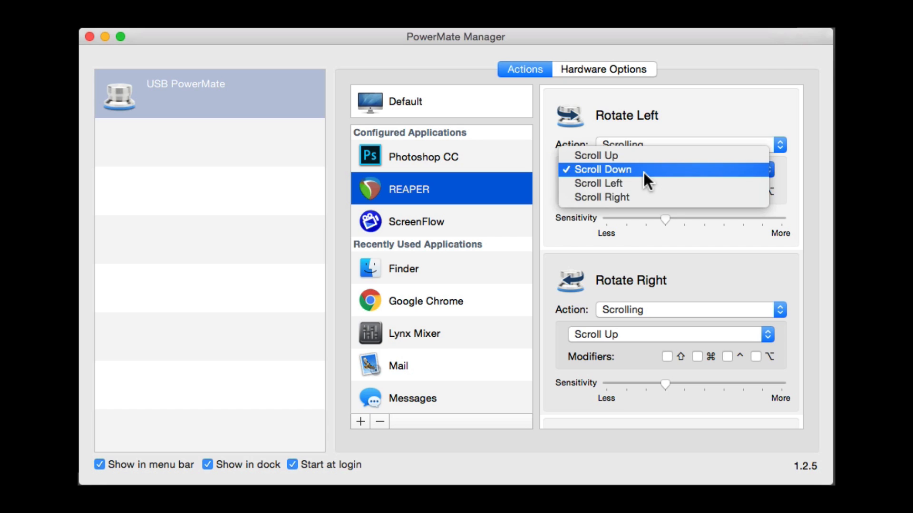
{"action": "left_click", "coordinate": [598, 183]}
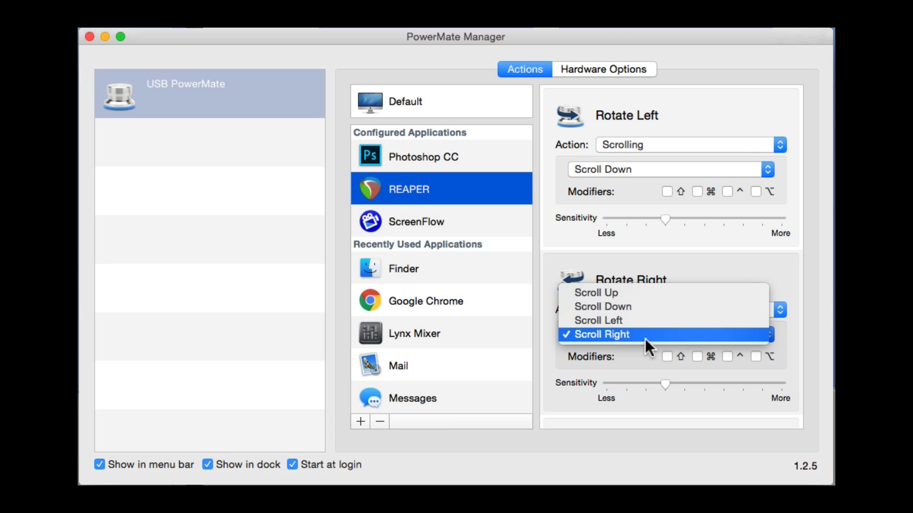
{"action": "left_click", "coordinate": [595, 293]}
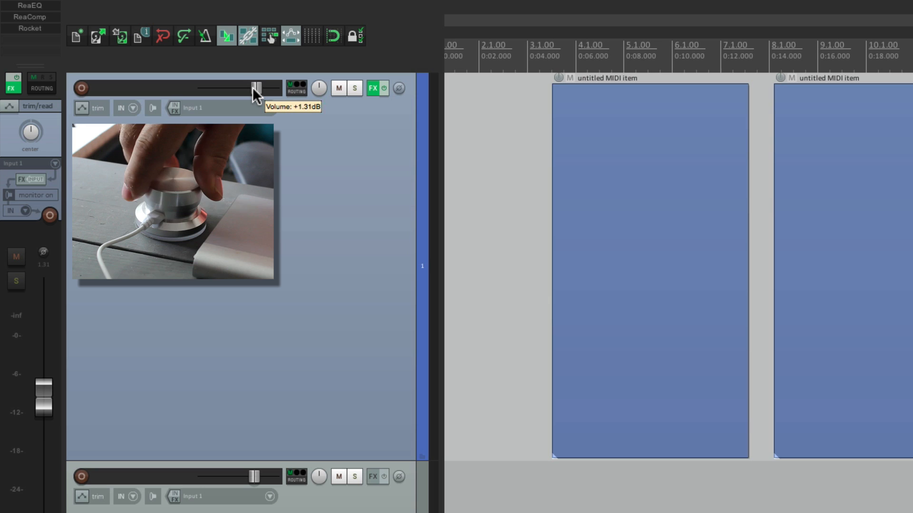
Step: Nudge Track 1's volume fader, then pan the track to 58%
{"action": "left_click_drag", "start_coordinate": [256, 88], "coordinate": [265, 88]}
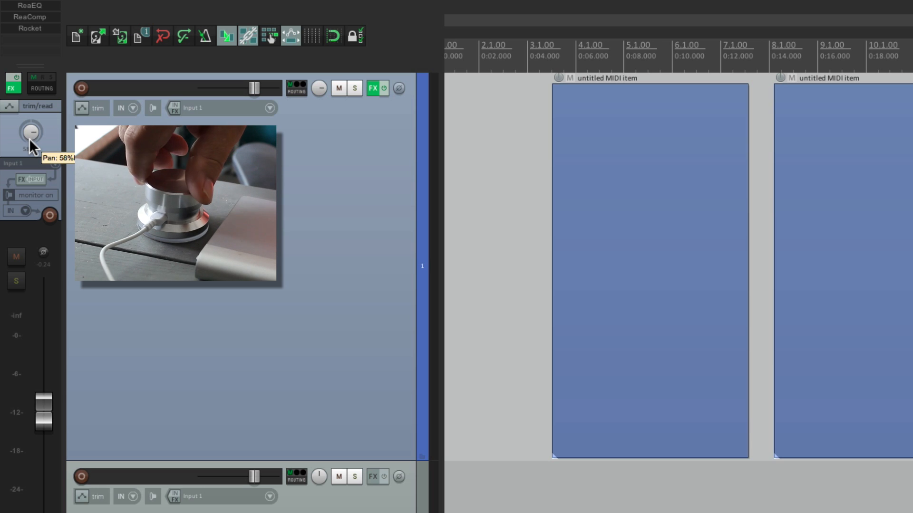
{"action": "left_click_drag", "start_coordinate": [31, 133], "coordinate": [38, 132]}
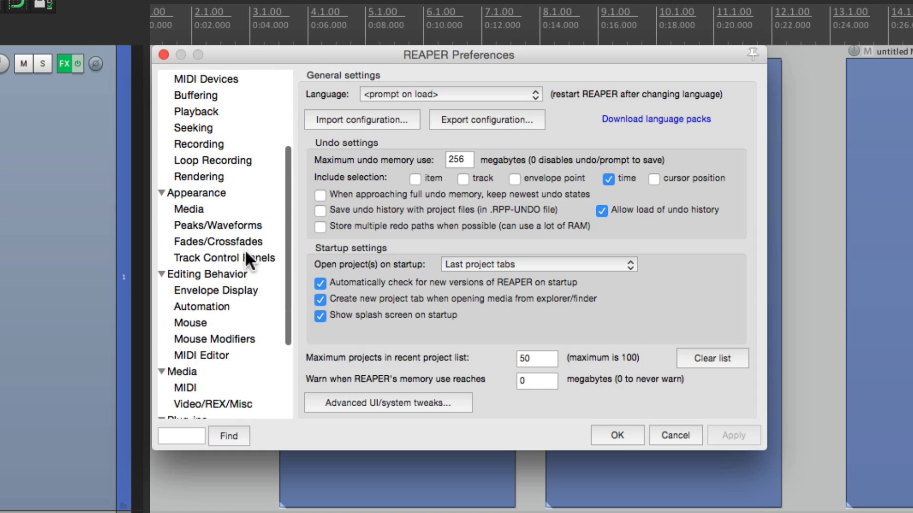
Step: Show the Editing Behavior > Mouse preferences with the Ignore mousewheel options
{"action": "left_click", "coordinate": [189, 316]}
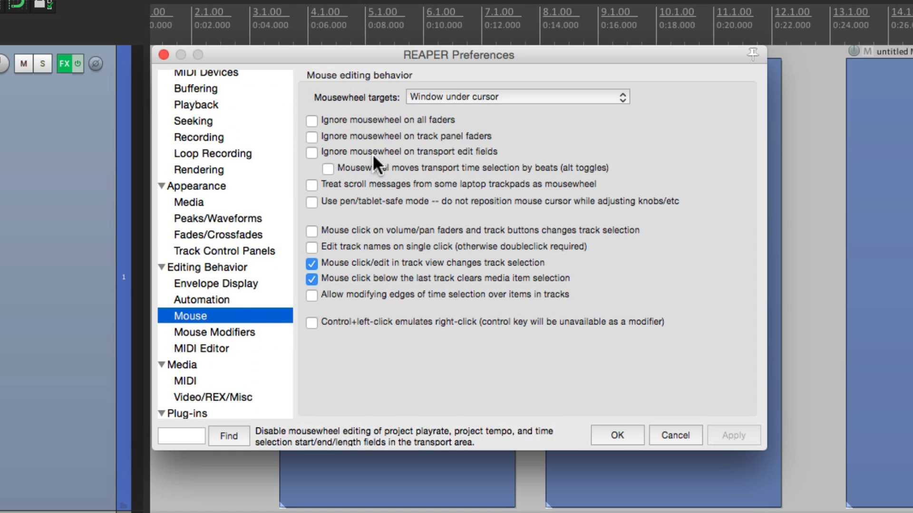
{"action": "mouse_move", "coordinate": [369, 140]}
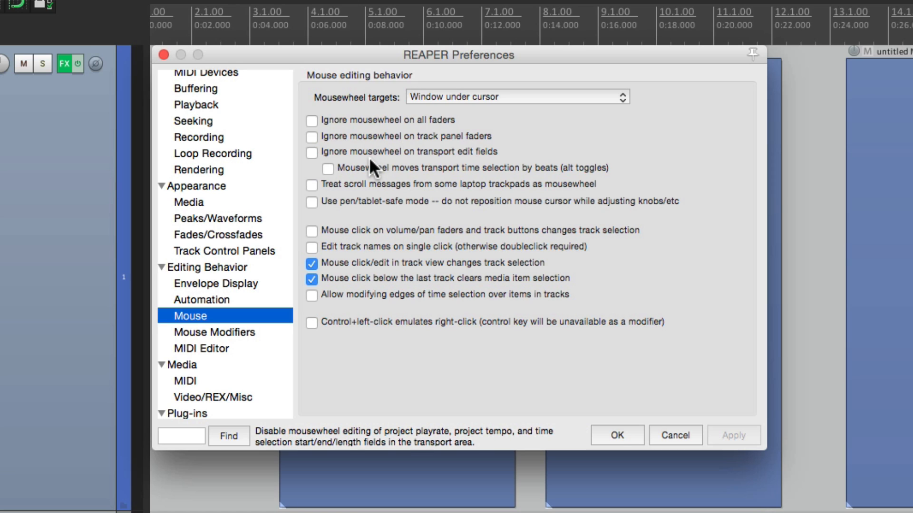
{"action": "mouse_move", "coordinate": [326, 142]}
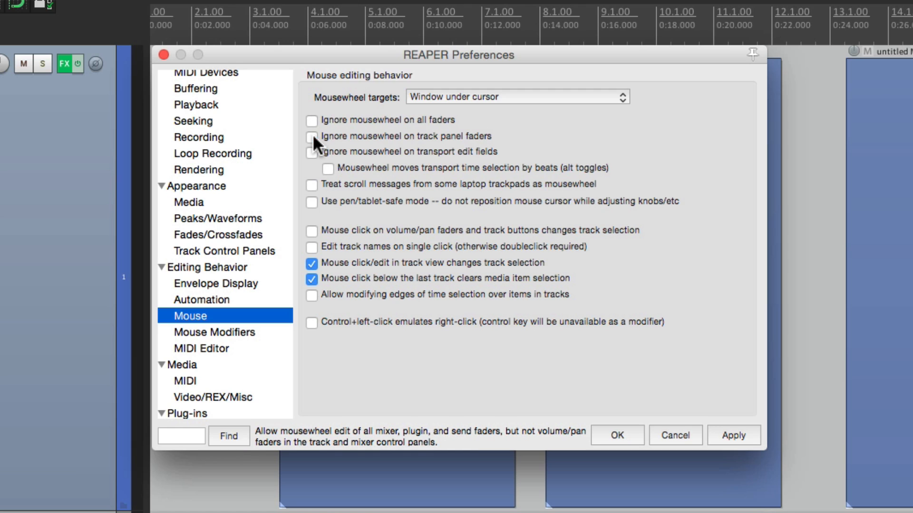
{"action": "mouse_move", "coordinate": [371, 161]}
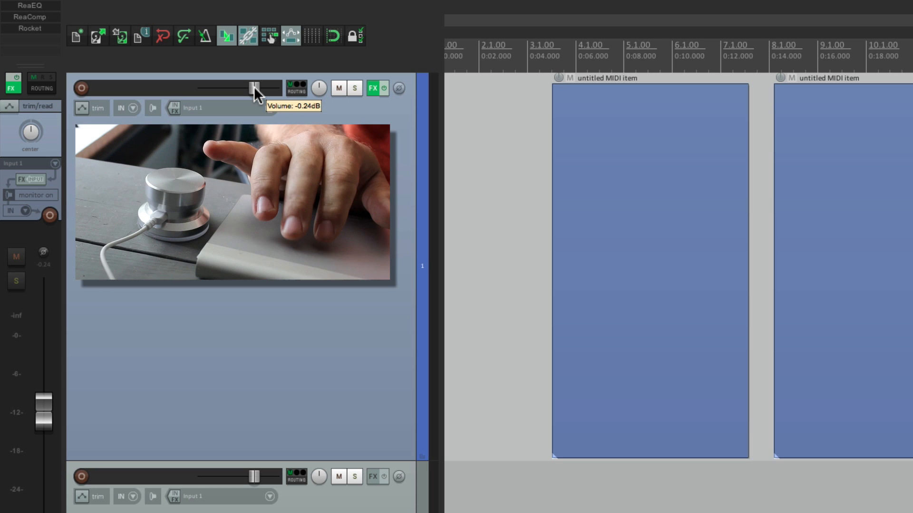
Step: Lower the track volume, then bring it back to 0.00 dB
{"action": "left_click_drag", "start_coordinate": [251, 88], "coordinate": [247, 88]}
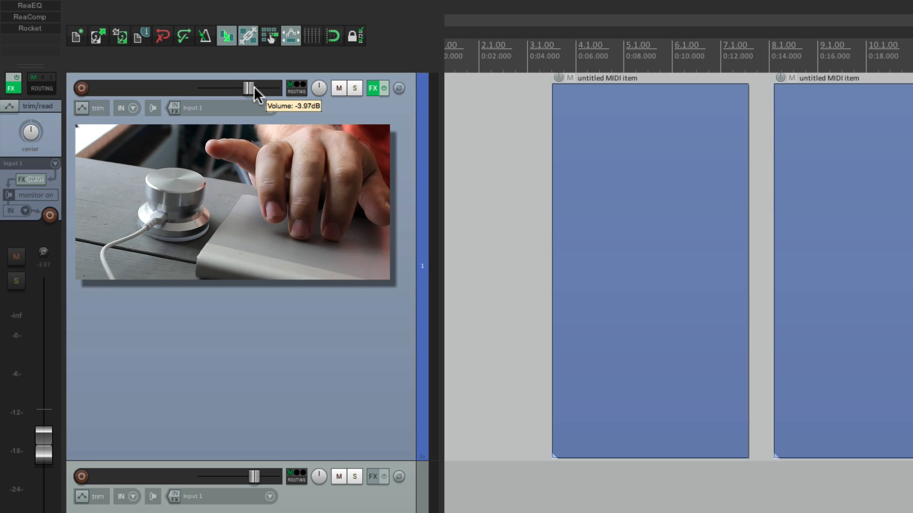
{"action": "left_click_drag", "start_coordinate": [244, 88], "coordinate": [251, 88]}
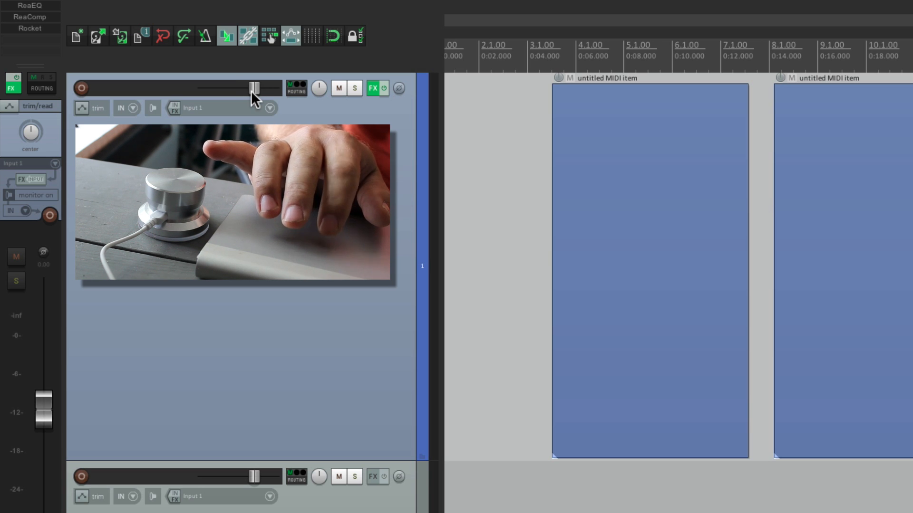
{"action": "left_click_drag", "start_coordinate": [253, 87], "coordinate": [236, 88]}
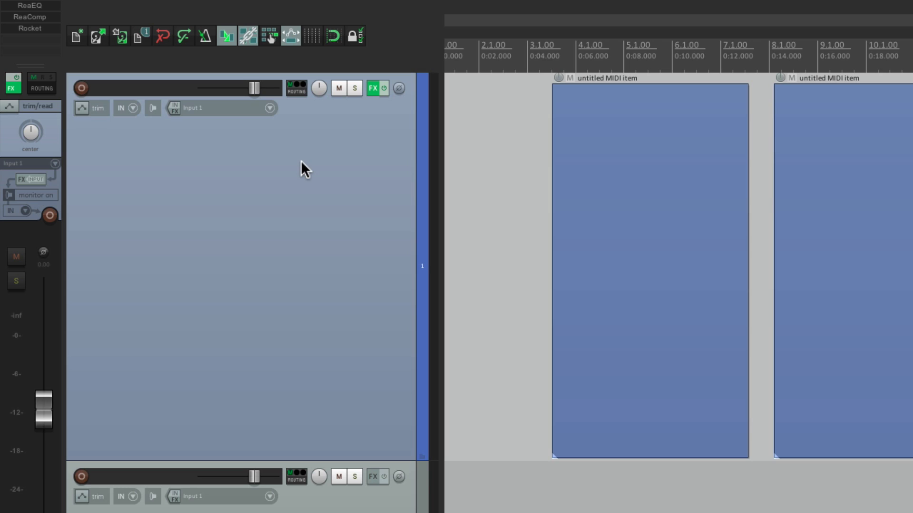
{"action": "left_click", "coordinate": [373, 87]}
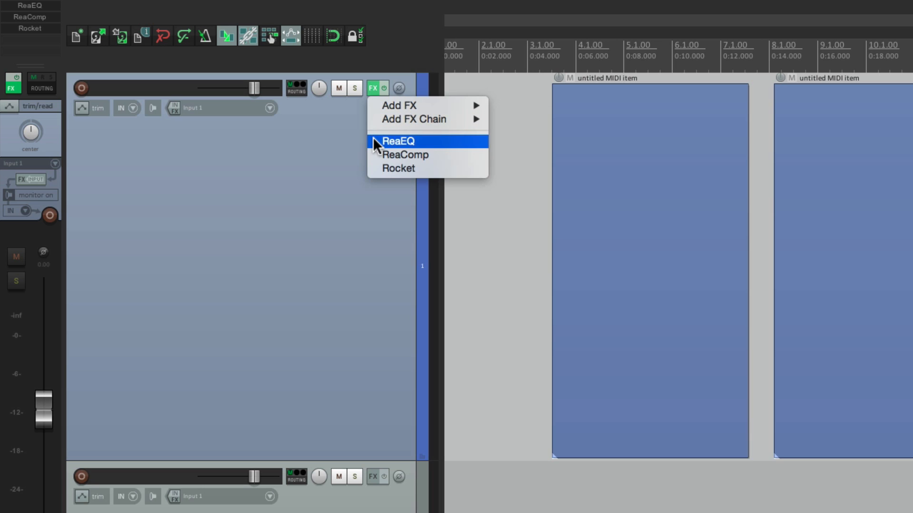
Step: Open ReaEQ on Track 1 and move from EQ band 1 to band 3
{"action": "left_click", "coordinate": [397, 141]}
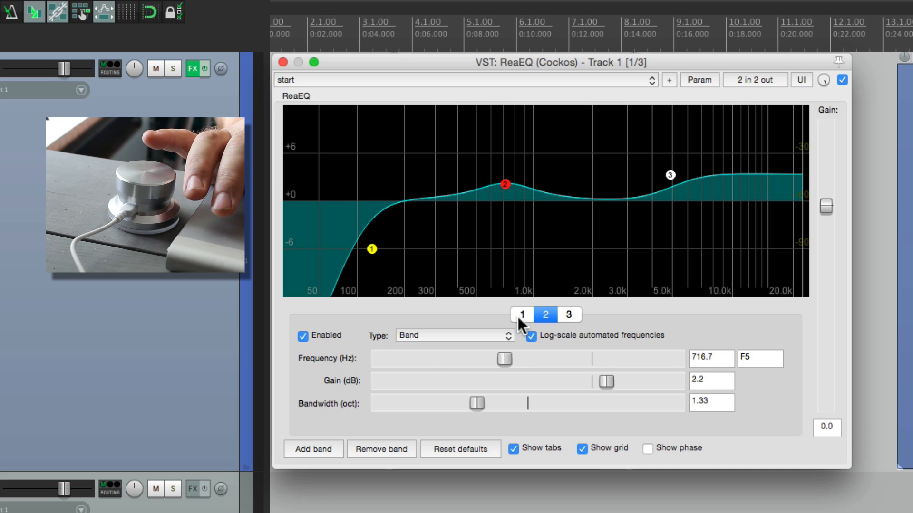
{"action": "left_click", "coordinate": [522, 315]}
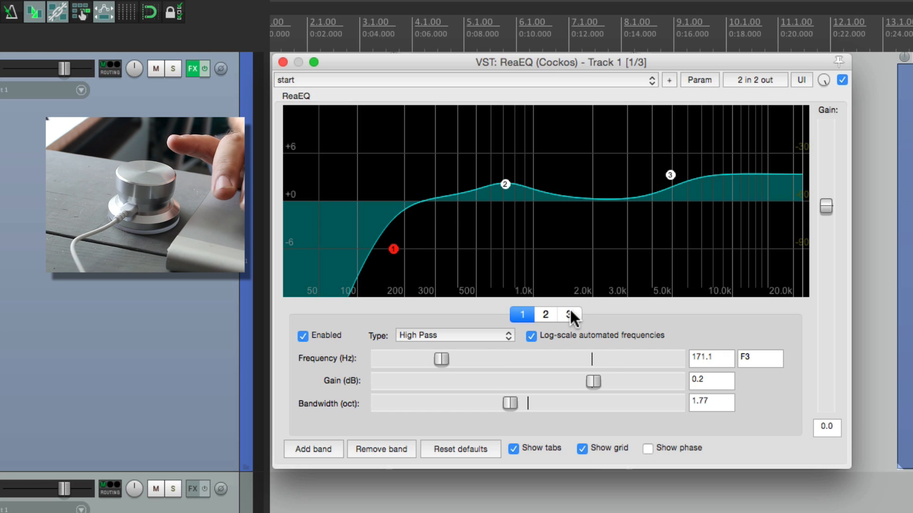
{"action": "left_click", "coordinate": [571, 314]}
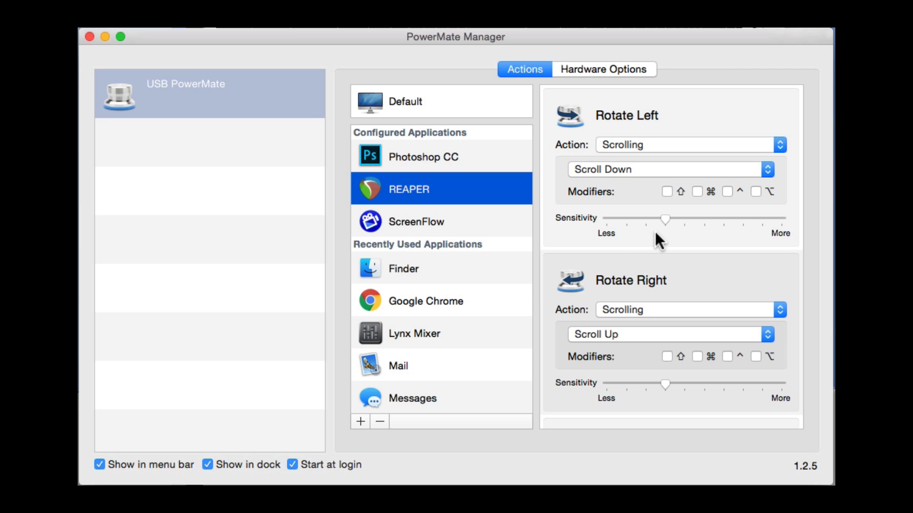
{"action": "mouse_move", "coordinate": [579, 262]}
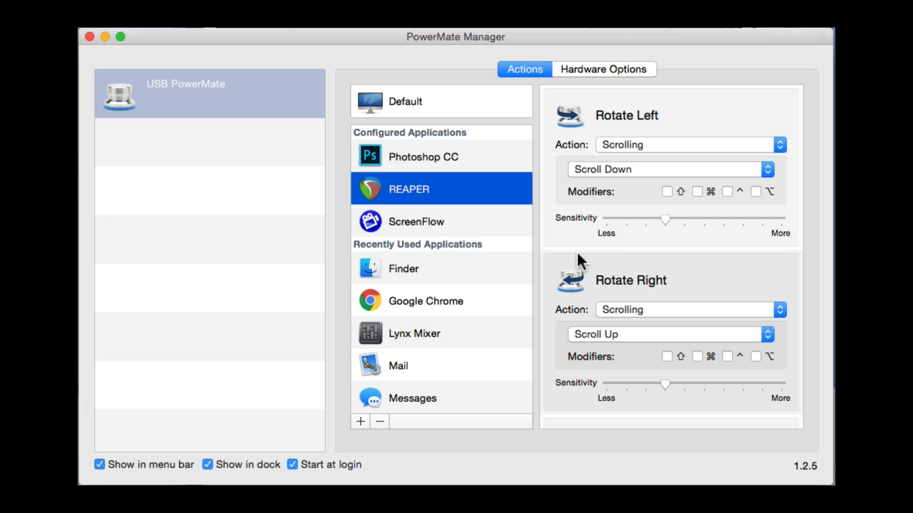
{"action": "mouse_move", "coordinate": [669, 232]}
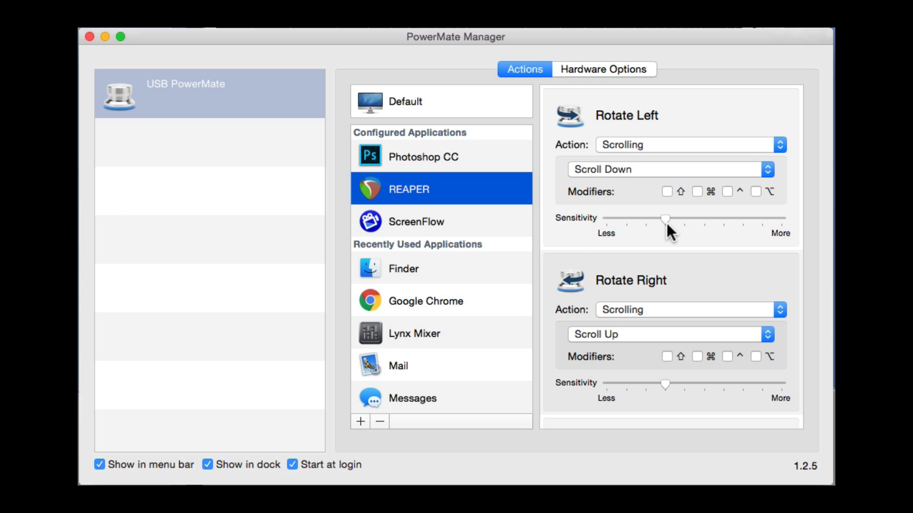
{"action": "mouse_move", "coordinate": [669, 228]}
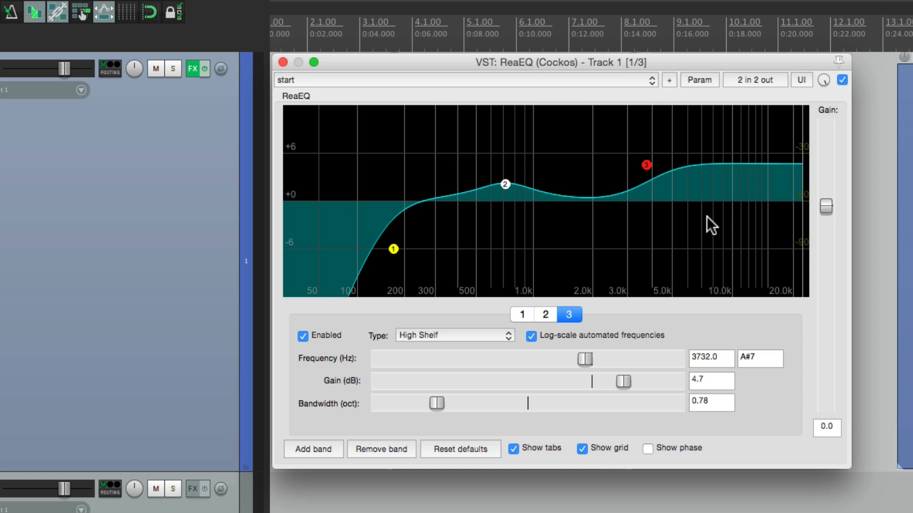
Step: Fine-tune the high shelf to 4263.6 Hz and +5.1 dB, then select the volume fader
{"action": "key", "text": "ctrl"}
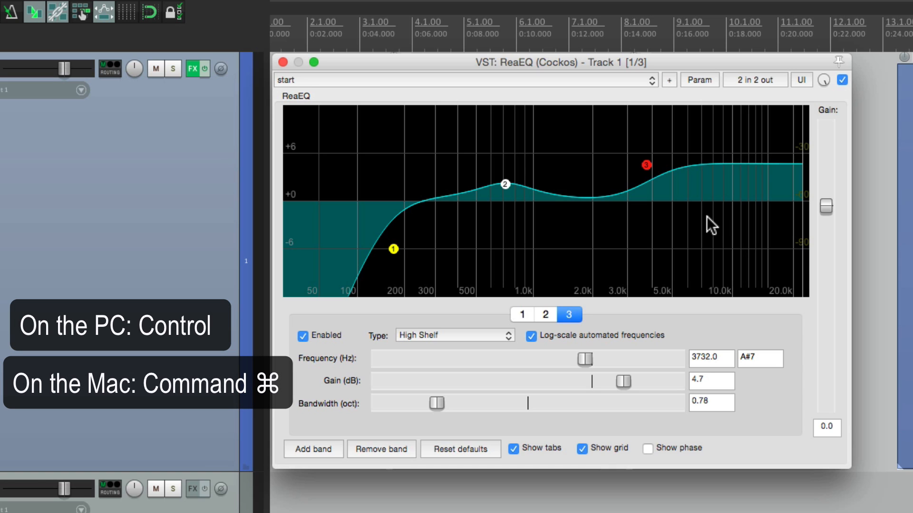
{"action": "mouse_move", "coordinate": [622, 337]}
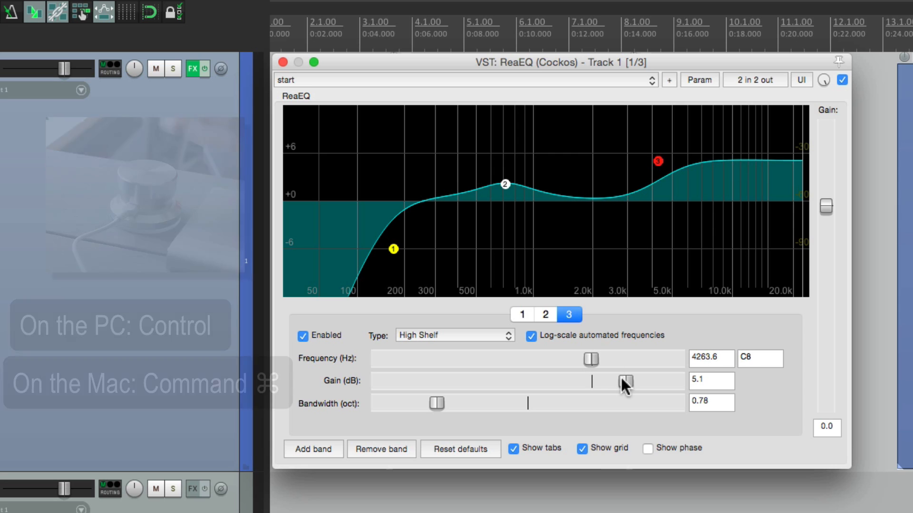
{"action": "left_click", "coordinate": [281, 62]}
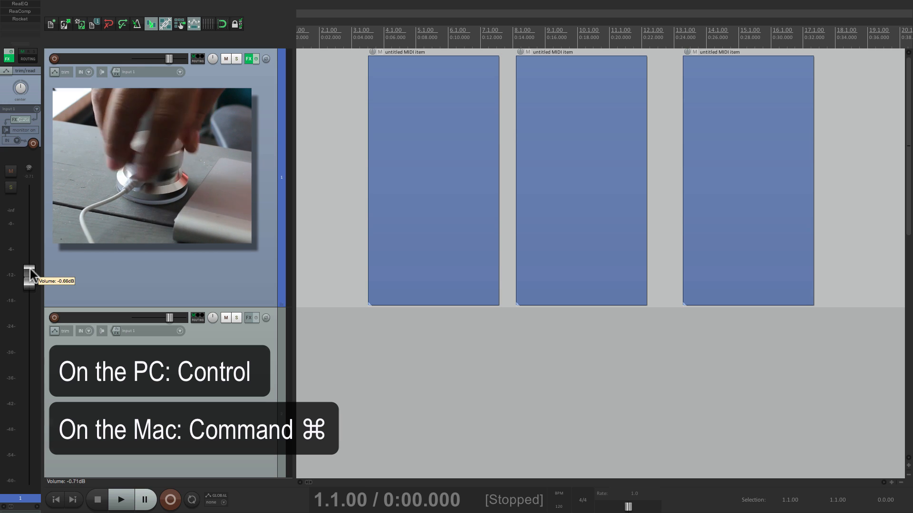
{"action": "left_click", "coordinate": [248, 59]}
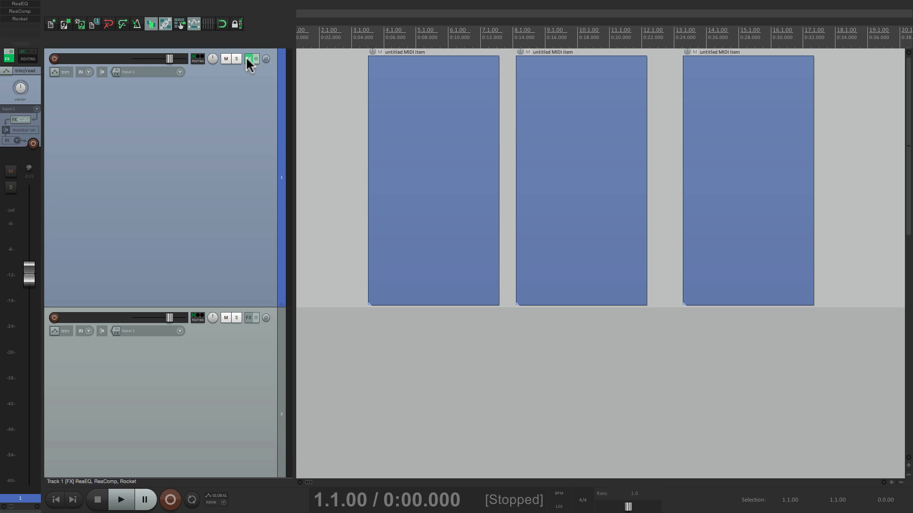
Step: Open ReaComp and Rocket on Track 1 and select each compressor's Threshold control
{"action": "left_click", "coordinate": [249, 58]}
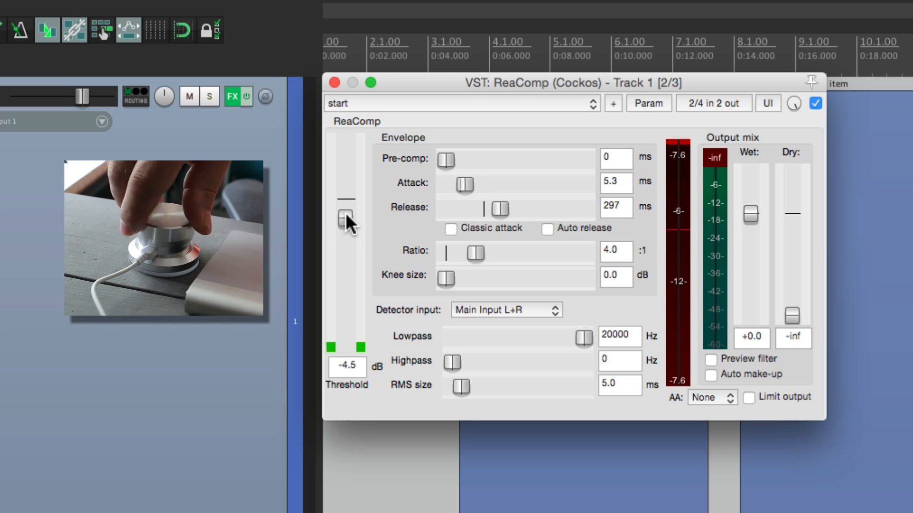
{"action": "left_click", "coordinate": [334, 83]}
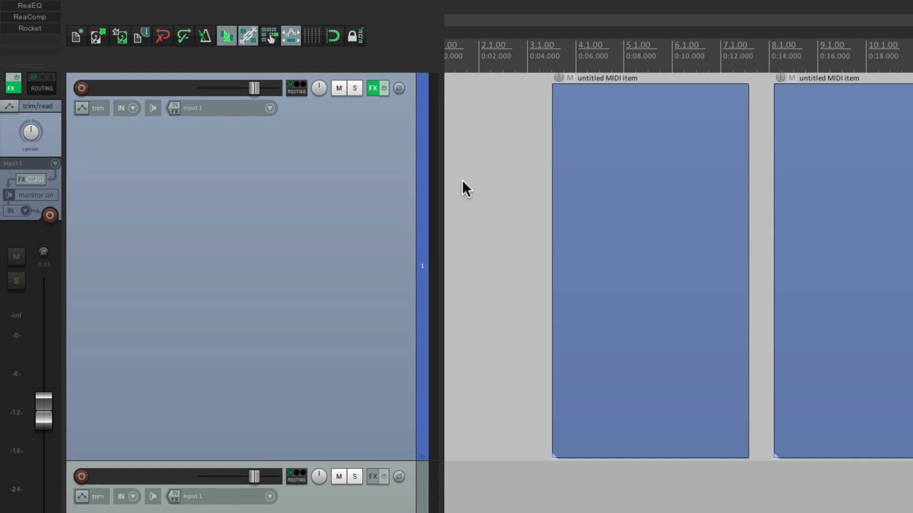
{"action": "left_click", "coordinate": [371, 88]}
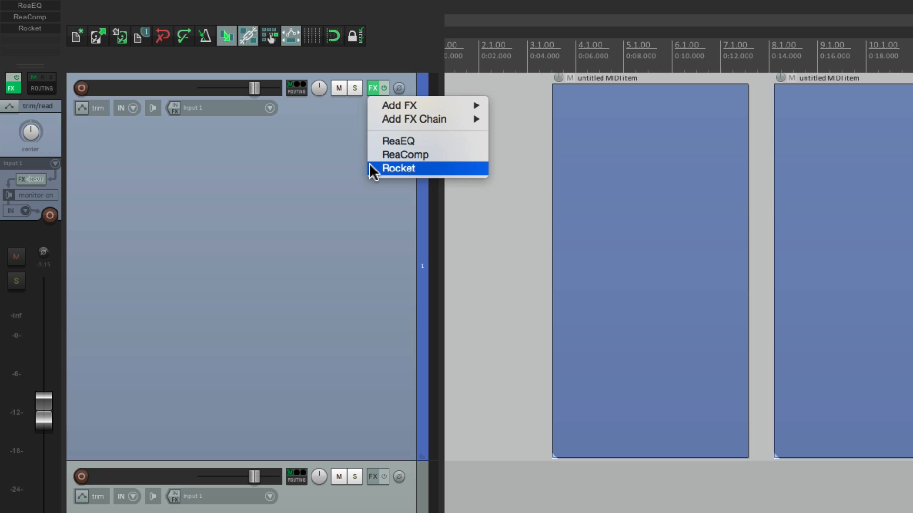
{"action": "left_click", "coordinate": [399, 168]}
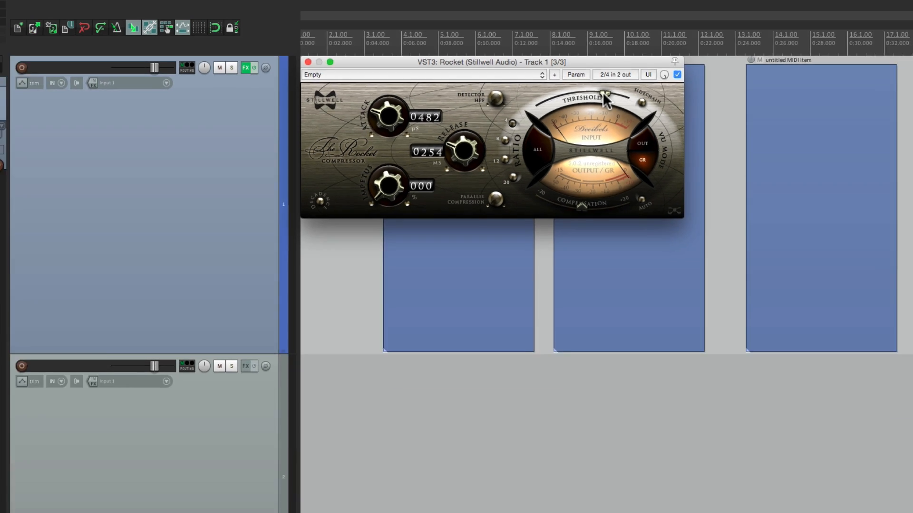
{"action": "left_click", "coordinate": [308, 62]}
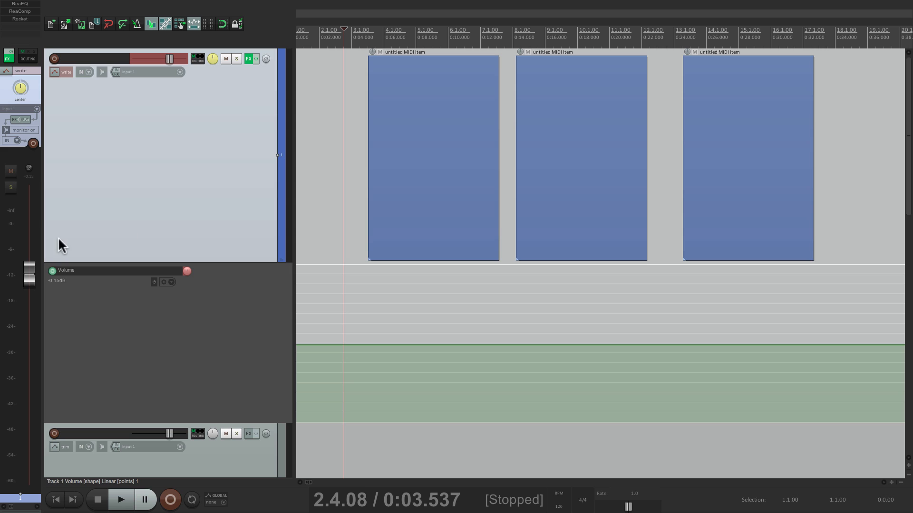
{"action": "mouse_move", "coordinate": [28, 277]}
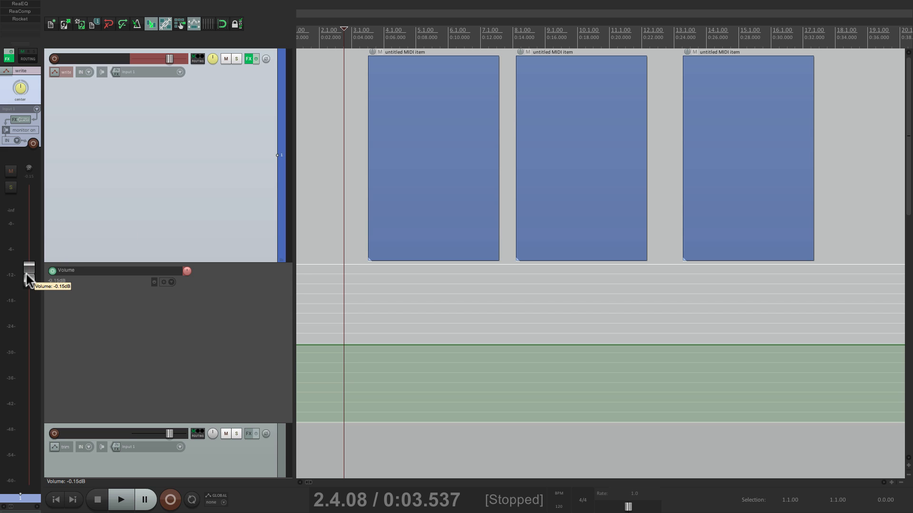
Step: Select Track 1's volume, record its automation during playback, then stop recording
{"action": "left_click", "coordinate": [119, 499]}
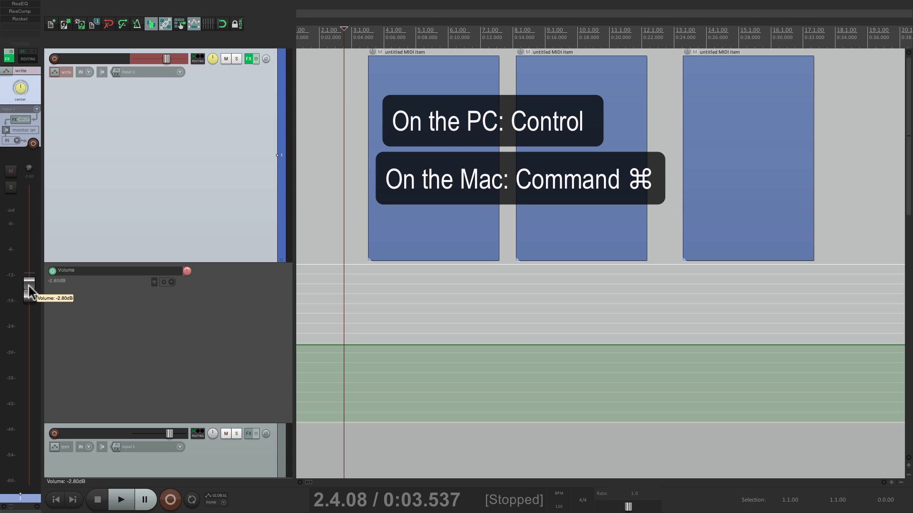
{"action": "left_click", "coordinate": [120, 499]}
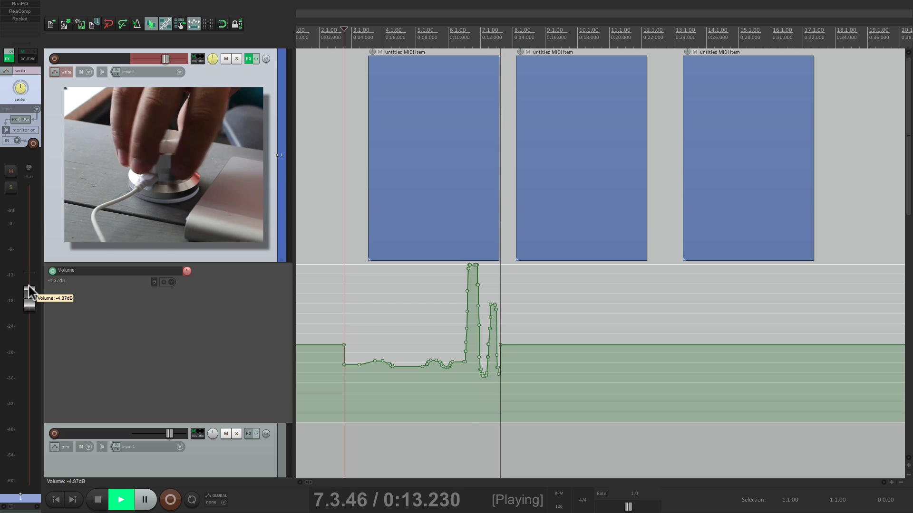
{"action": "left_click", "coordinate": [97, 500]}
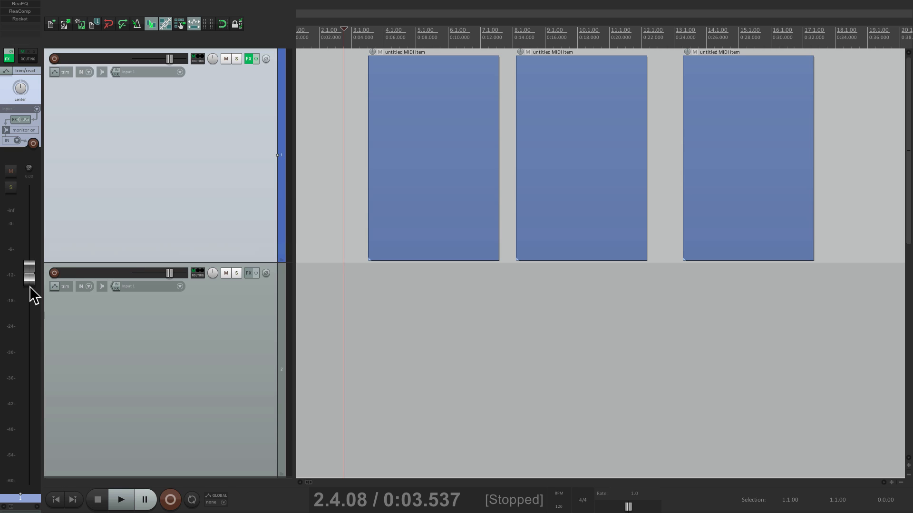
{"action": "mouse_move", "coordinate": [220, 342]}
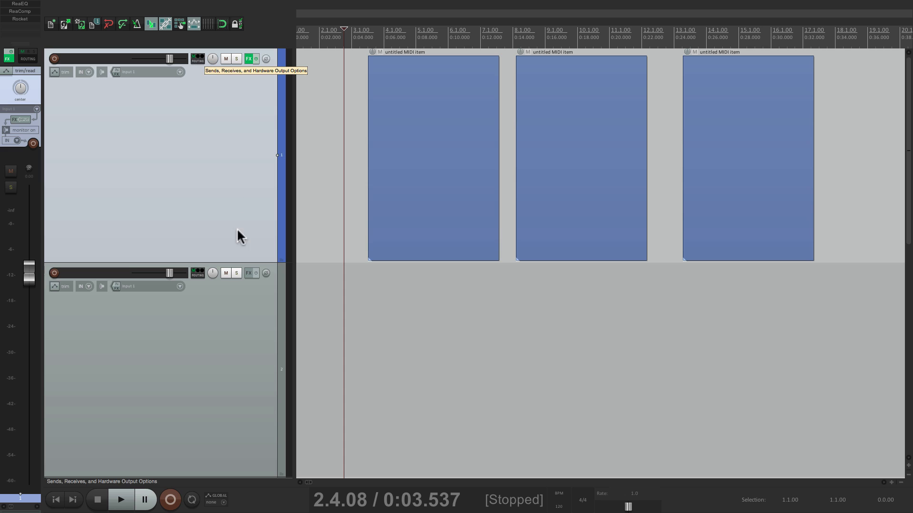
Step: Show Track 1's send controls, then its full Routing window with the Track 2 send
{"action": "left_click", "coordinate": [198, 58]}
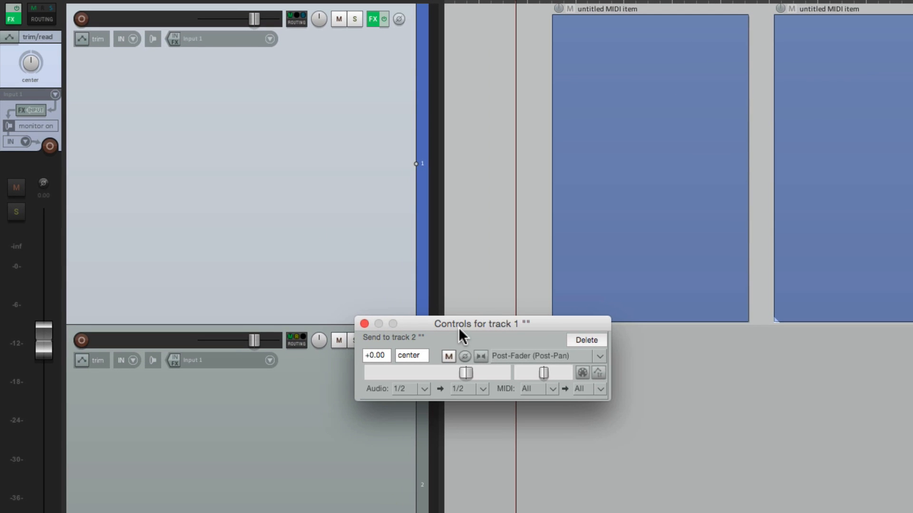
{"action": "mouse_move", "coordinate": [470, 382]}
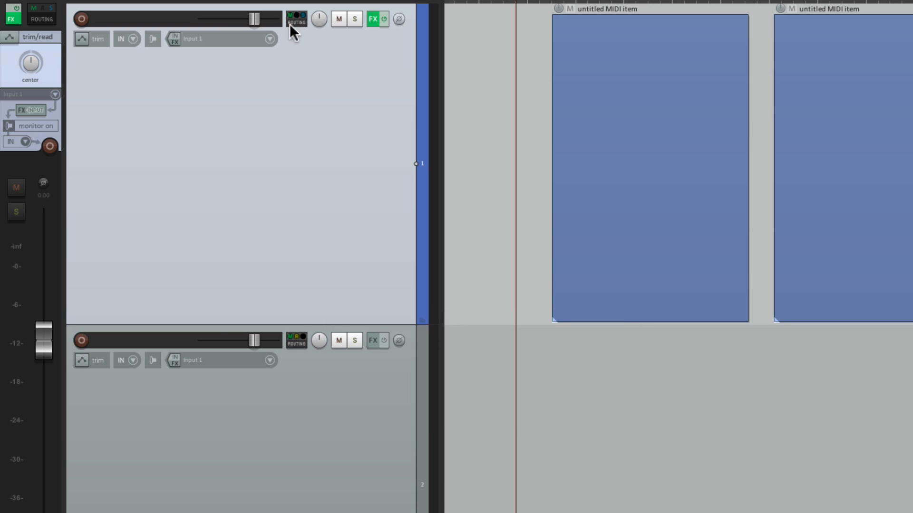
{"action": "left_click", "coordinate": [296, 18]}
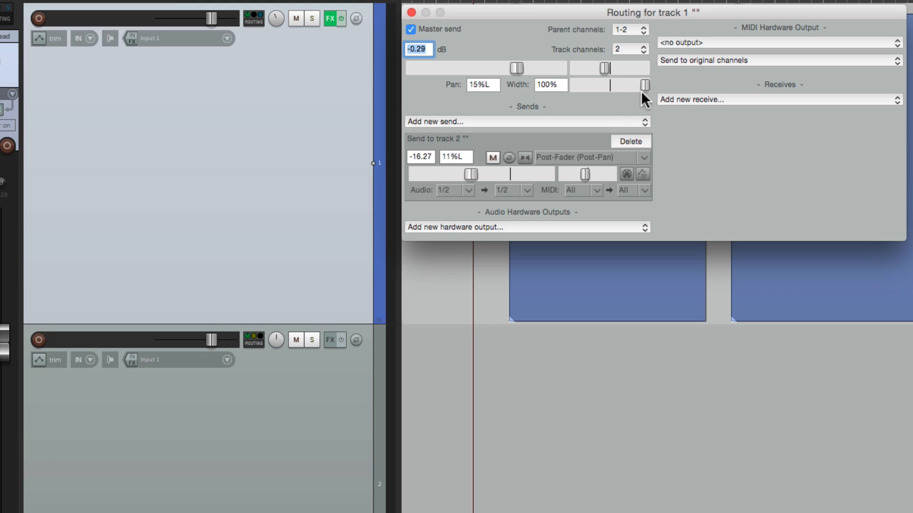
{"action": "mouse_move", "coordinate": [643, 93]}
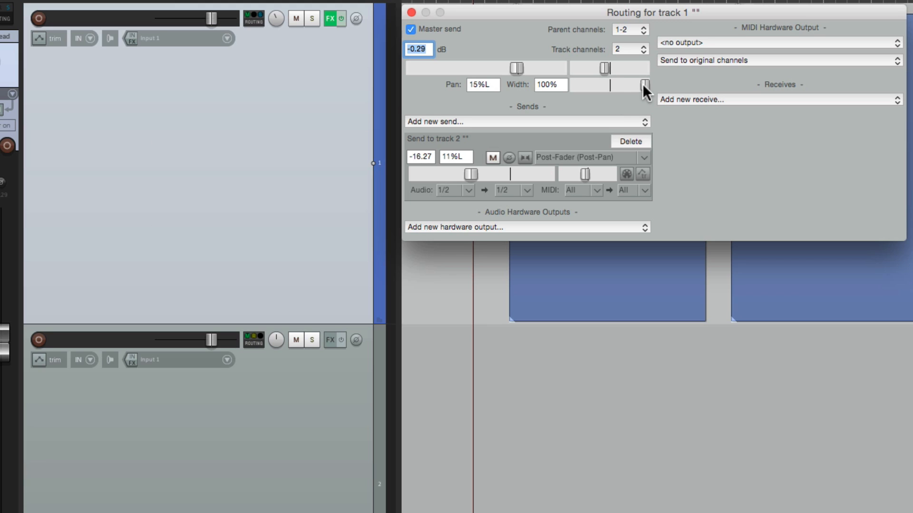